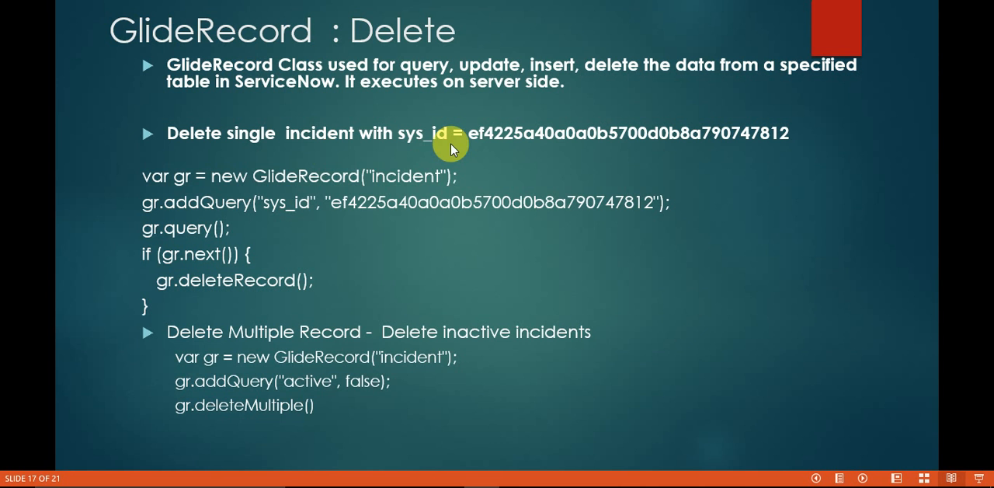
{"action": "mouse_move", "coordinate": [596, 140]}
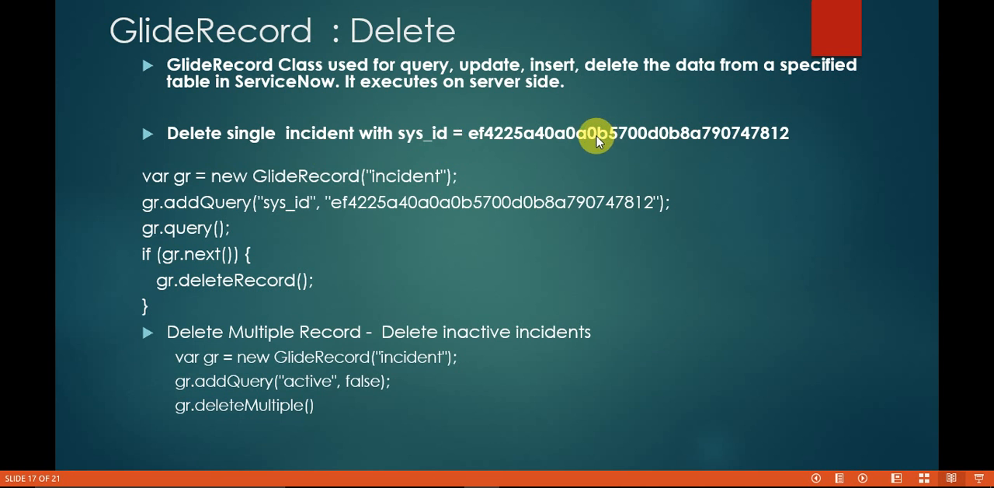
{"action": "mouse_move", "coordinate": [597, 141]}
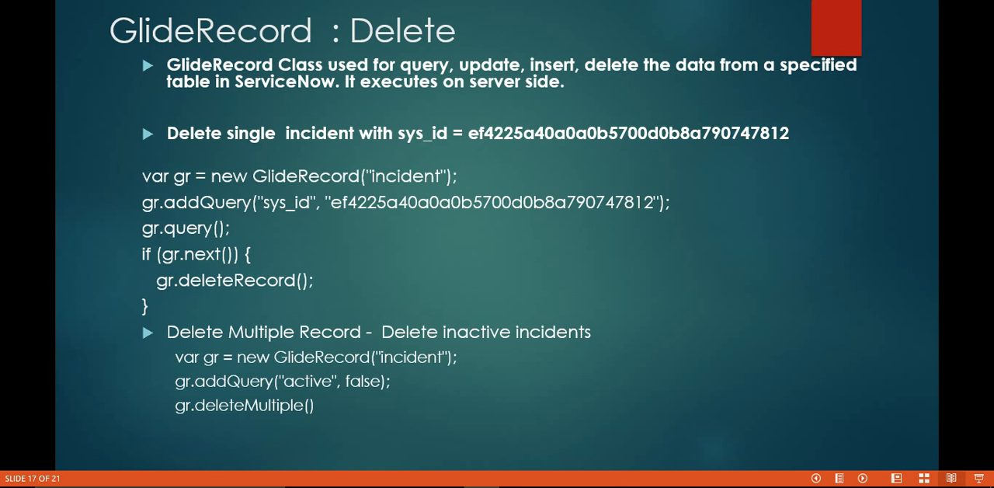
{"action": "mouse_move", "coordinate": [198, 276]}
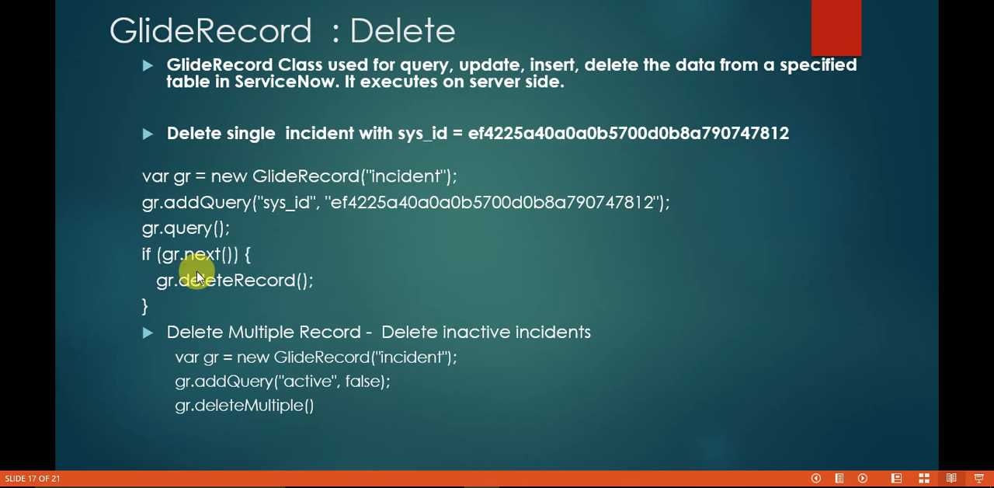
{"action": "mouse_move", "coordinate": [487, 267]}
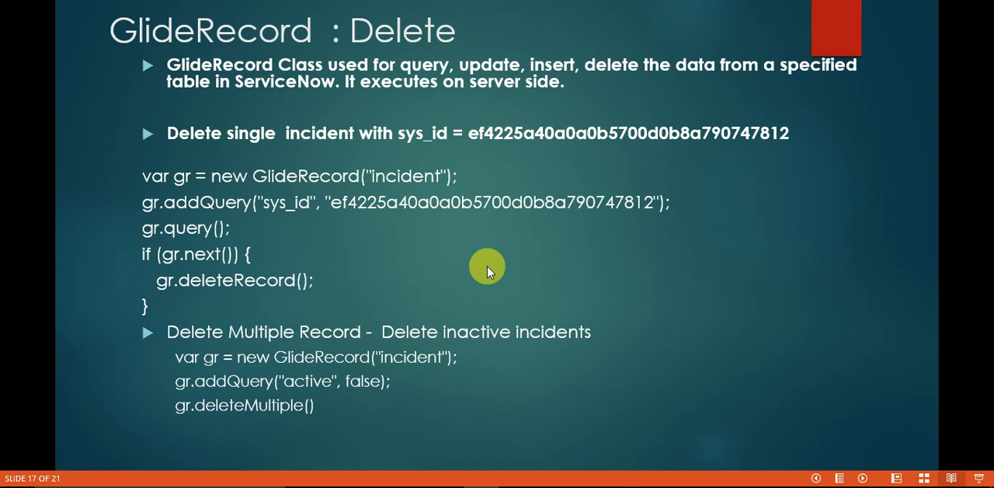
{"action": "mouse_move", "coordinate": [488, 273]}
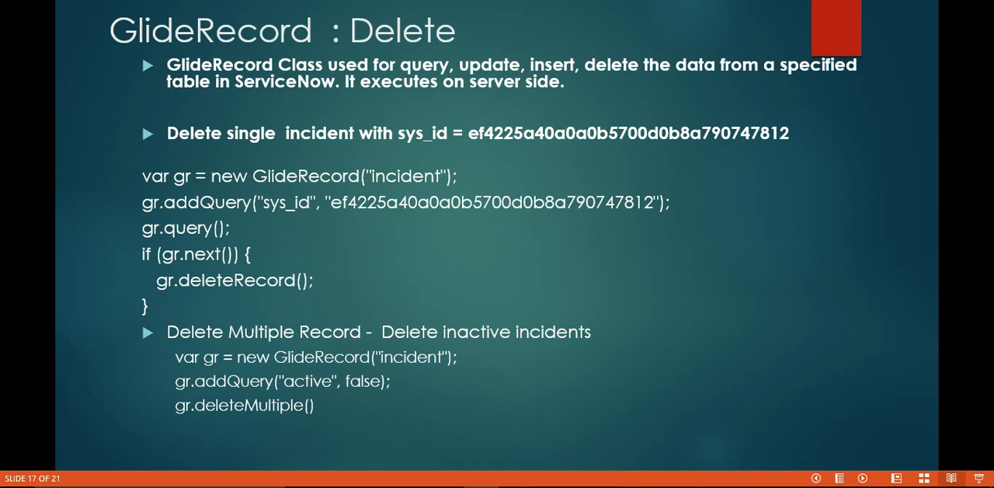
{"action": "mouse_move", "coordinate": [963, 466]}
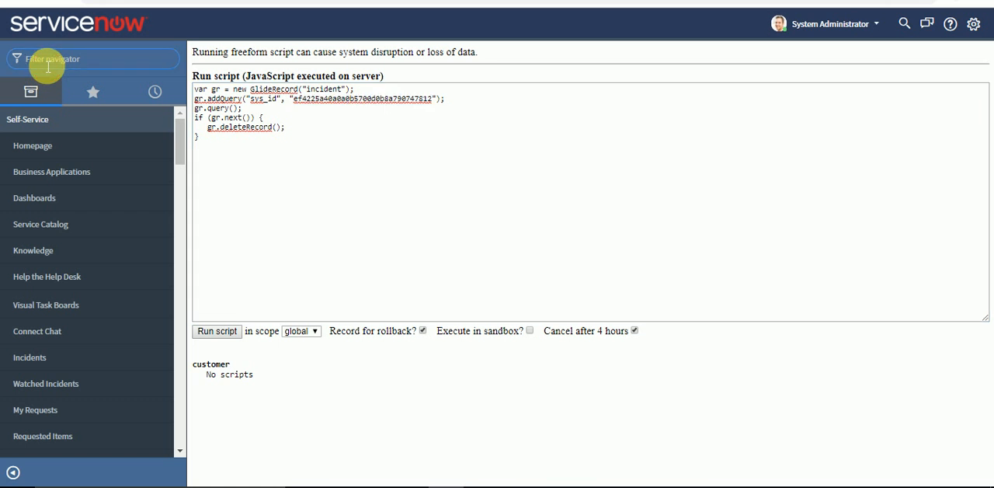
Filter the navigator to 'incl' to list the incident modules.
{"action": "type", "text": "incl"}
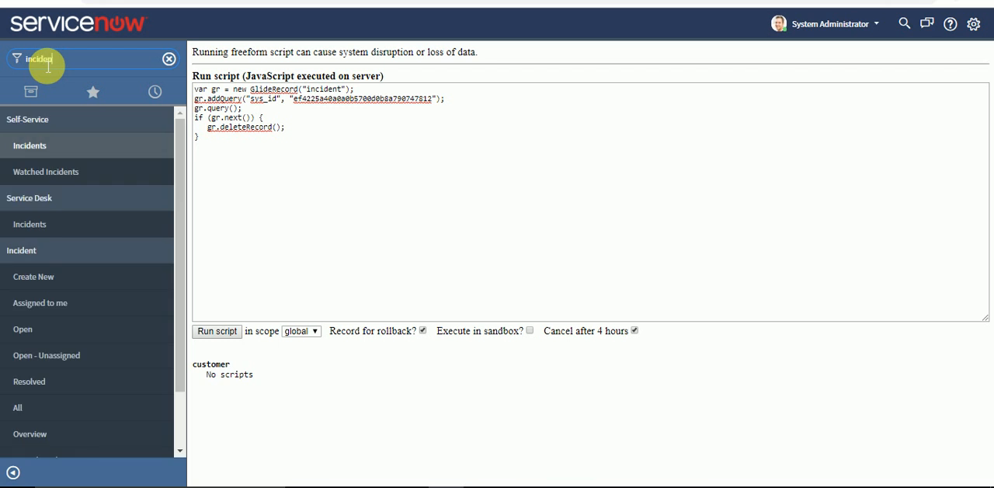
{"action": "mouse_move", "coordinate": [22, 250]}
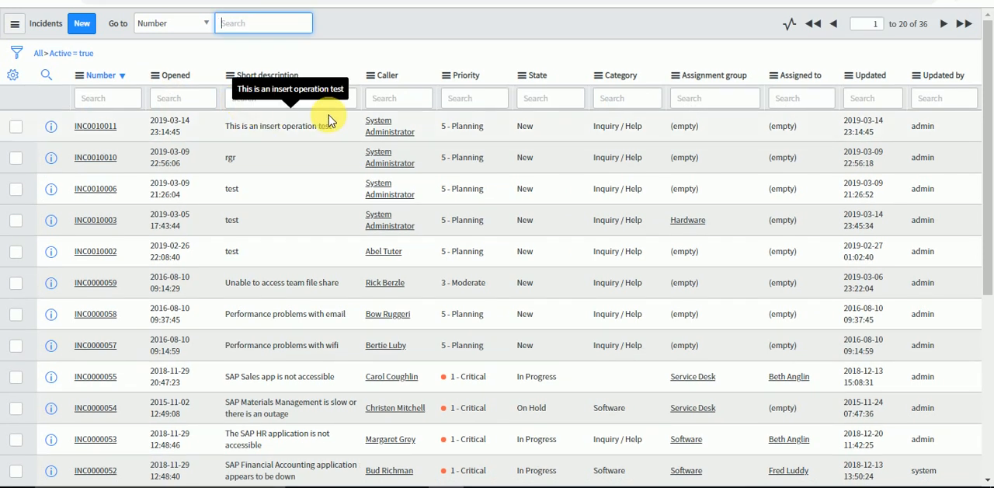
{"action": "mouse_move", "coordinate": [340, 206]}
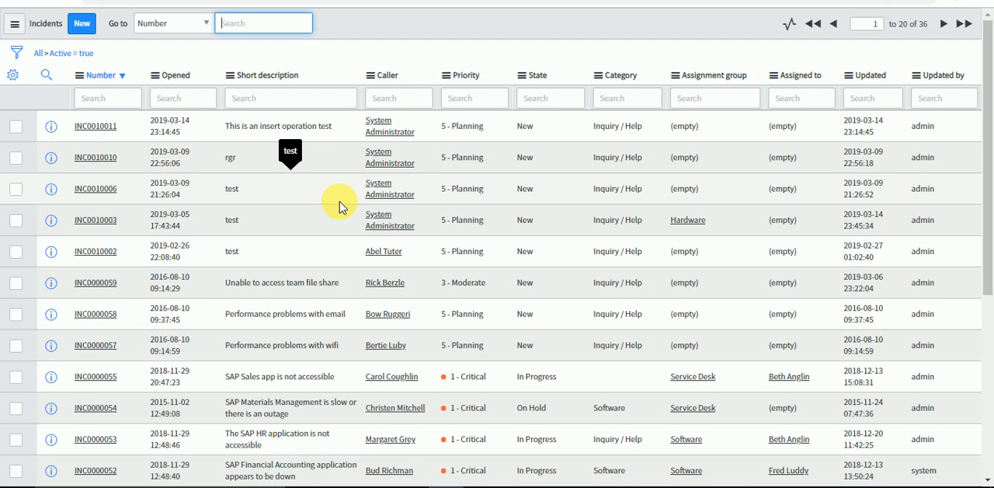
{"action": "mouse_move", "coordinate": [206, 141]}
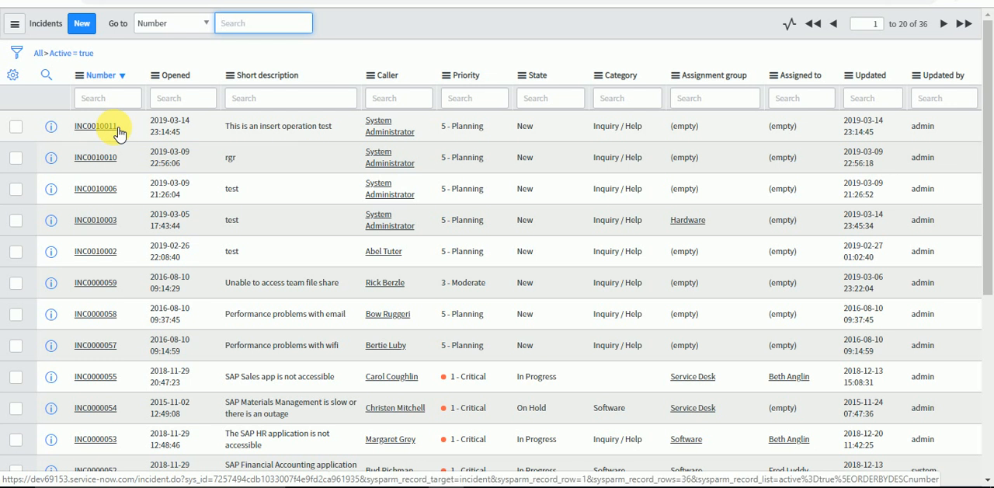
Copy the sys_id of incident INC0010011 from the list's context menu.
{"action": "right_click", "coordinate": [95, 126]}
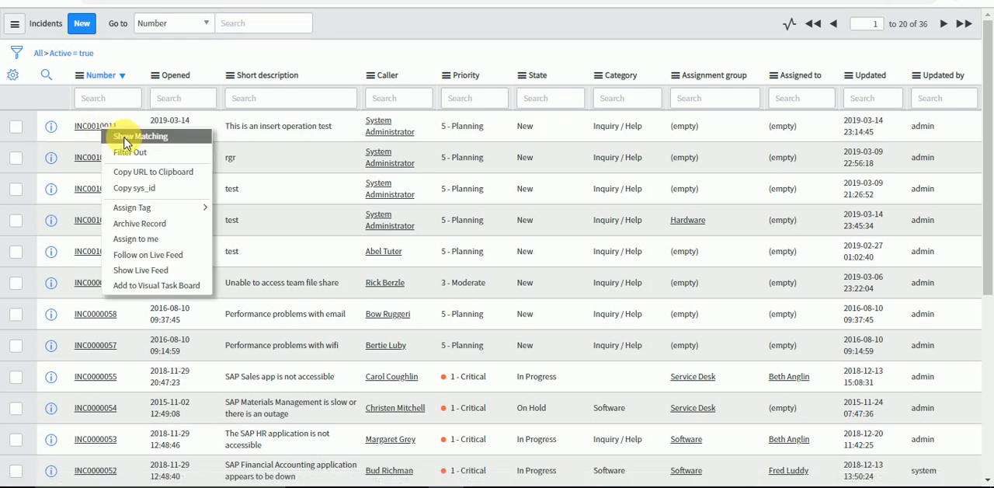
{"action": "mouse_move", "coordinate": [147, 188]}
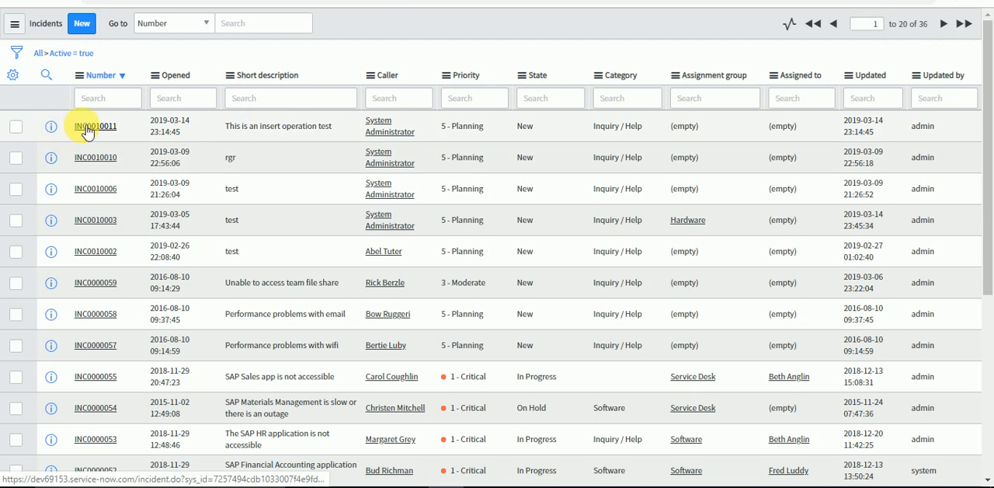
{"action": "right_click", "coordinate": [94, 126]}
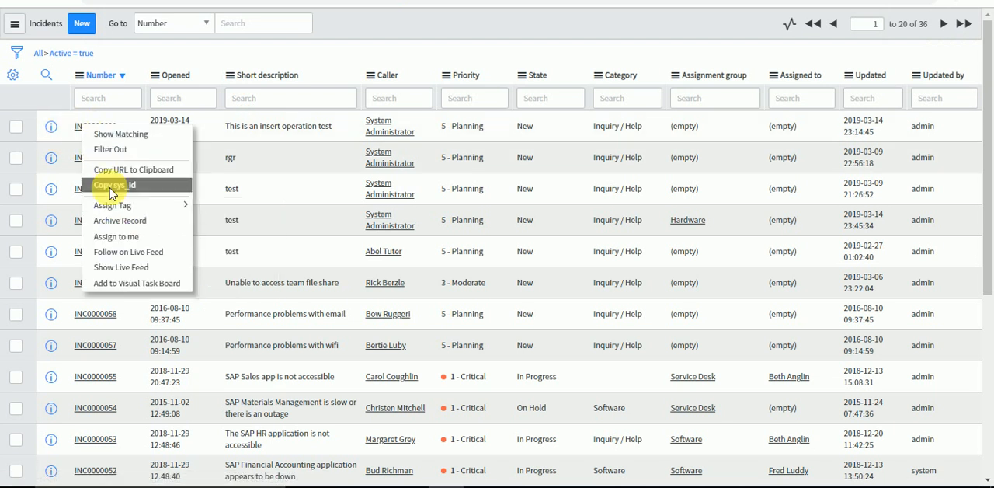
{"action": "left_click", "coordinate": [109, 185]}
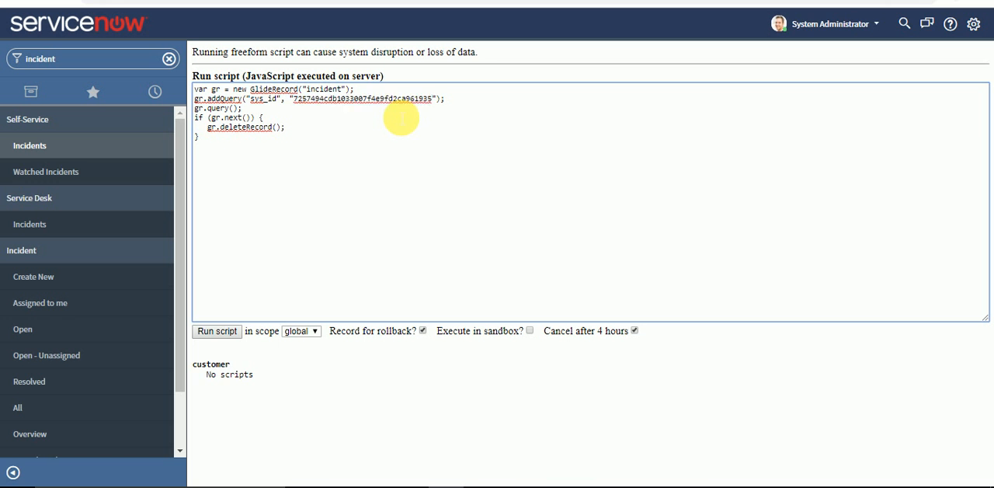
Select the sys_id in the script and run the single-record delete script.
{"action": "double_click", "coordinate": [361, 98]}
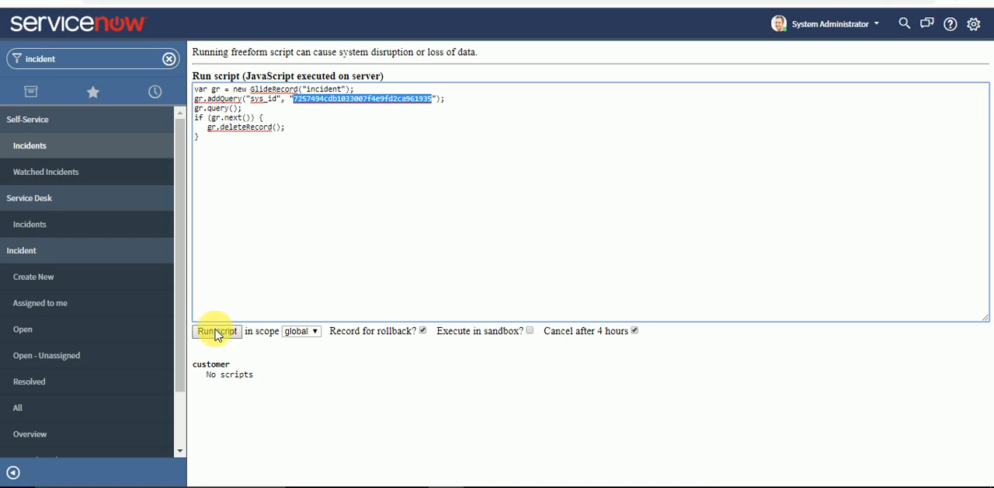
{"action": "left_click", "coordinate": [216, 330]}
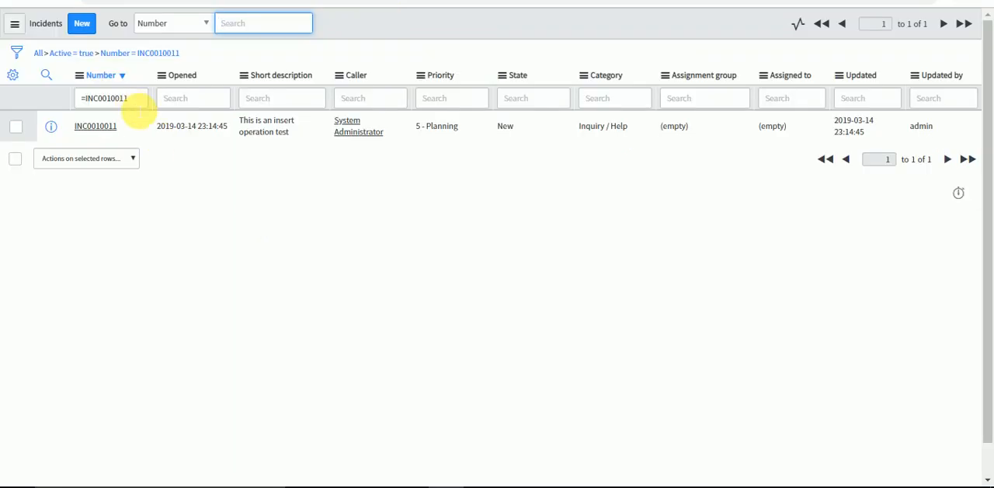
{"action": "left_click", "coordinate": [158, 53]}
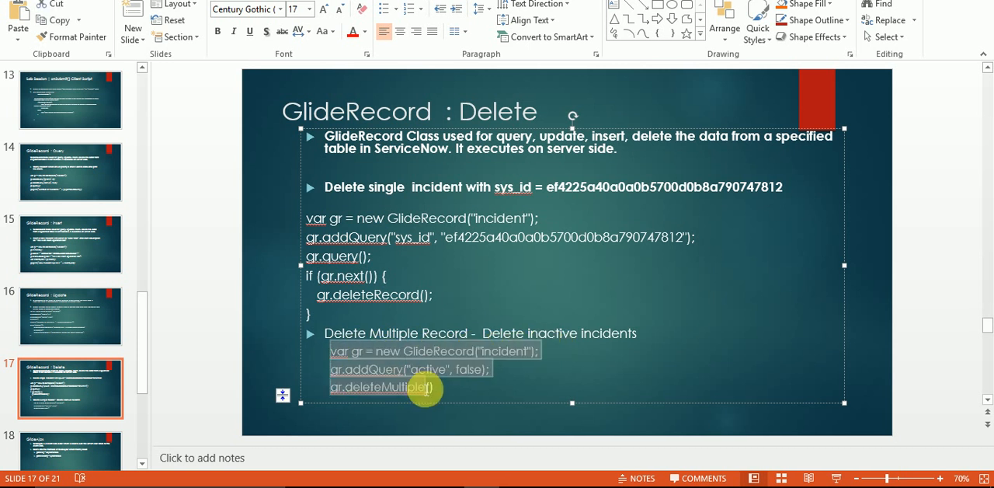
{"action": "mouse_move", "coordinate": [433, 390]}
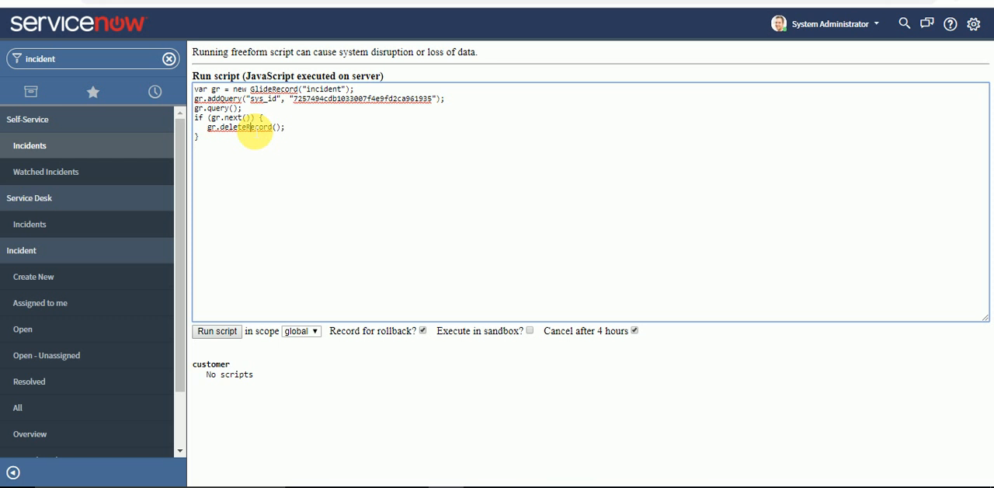
Replace the script with the deleteMultiple inactive-incidents version and revisit the INC0010011 list.
{"action": "key", "text": "ctrl+a"}
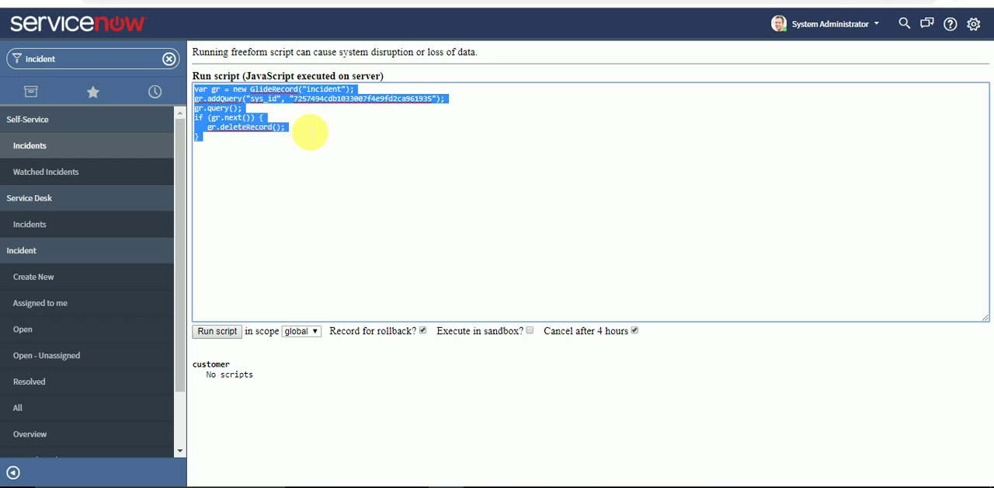
{"action": "left_click", "coordinate": [285, 127]}
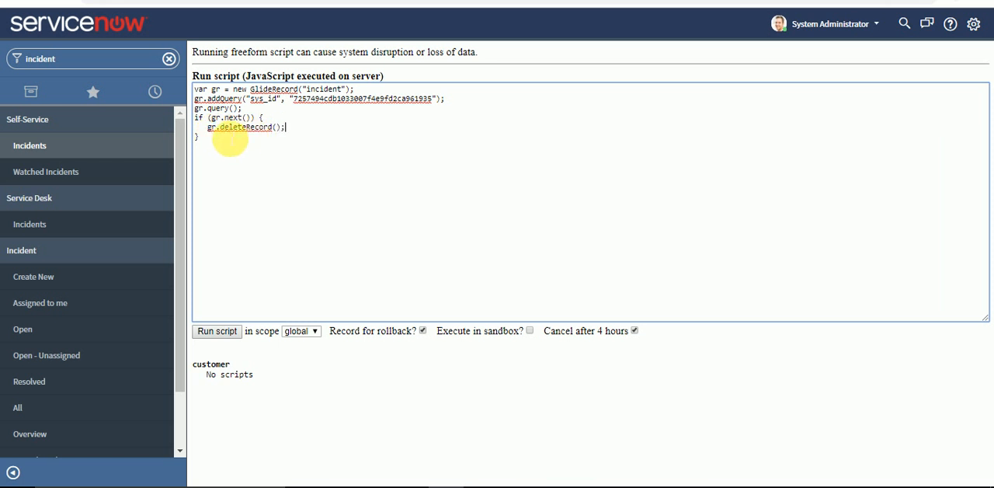
{"action": "key", "text": "ctrl+a"}
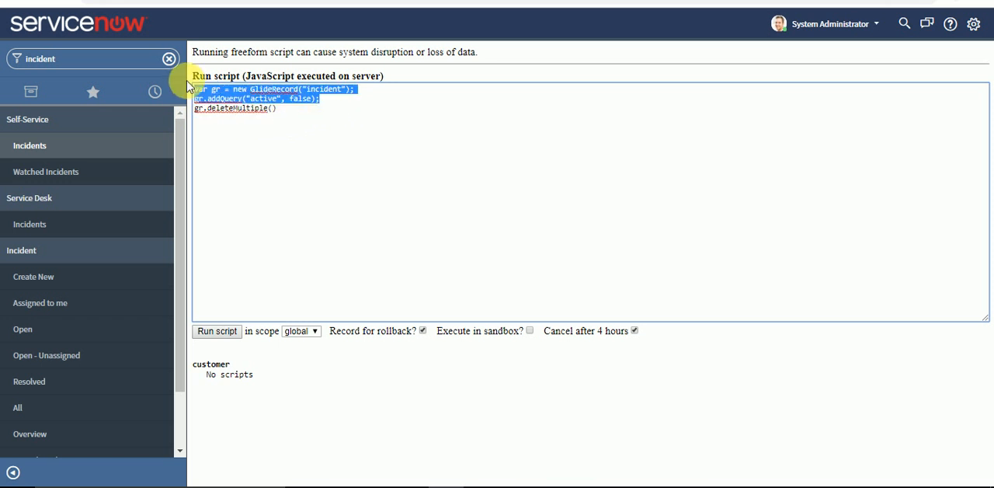
{"action": "mouse_move", "coordinate": [154, 92]}
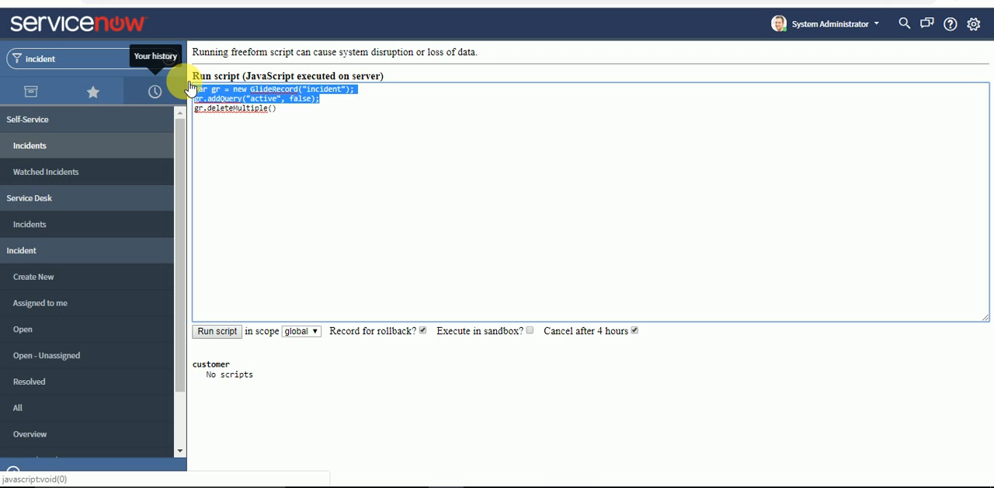
{"action": "left_click", "coordinate": [276, 109]}
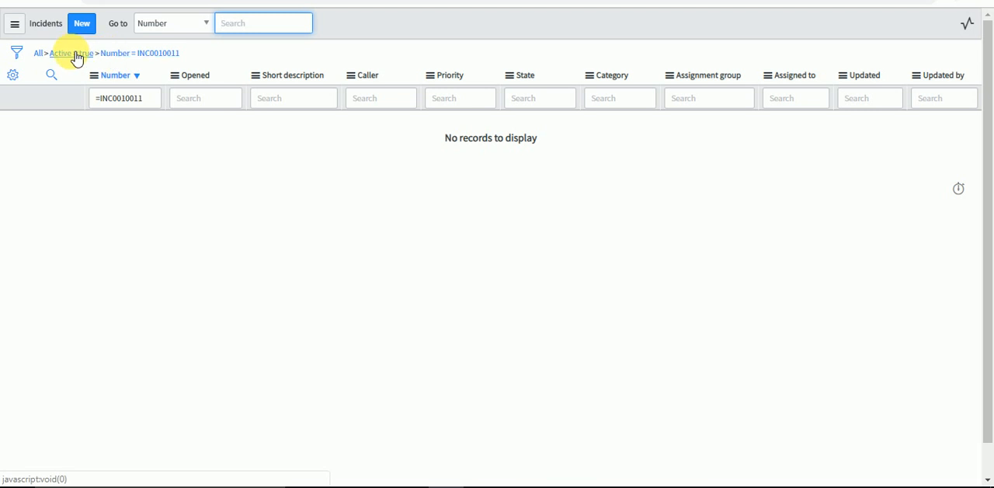
Drop the Number condition and filter incidents to Active = false, showing 23 records.
{"action": "left_click", "coordinate": [16, 53]}
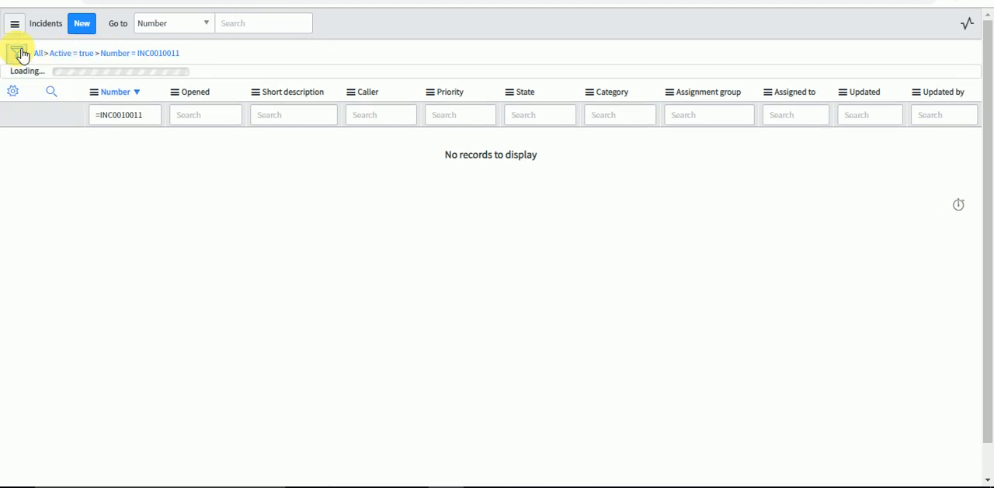
{"action": "left_click", "coordinate": [17, 53]}
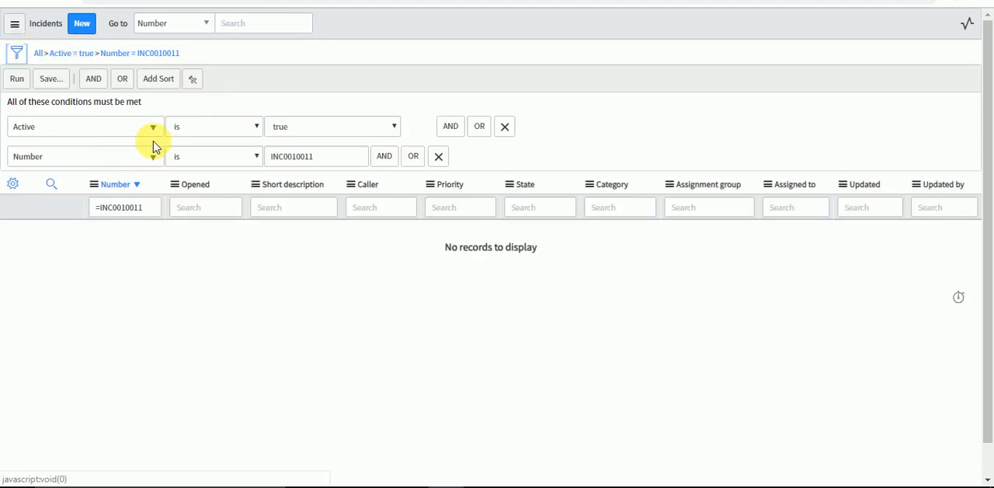
{"action": "left_click", "coordinate": [439, 156]}
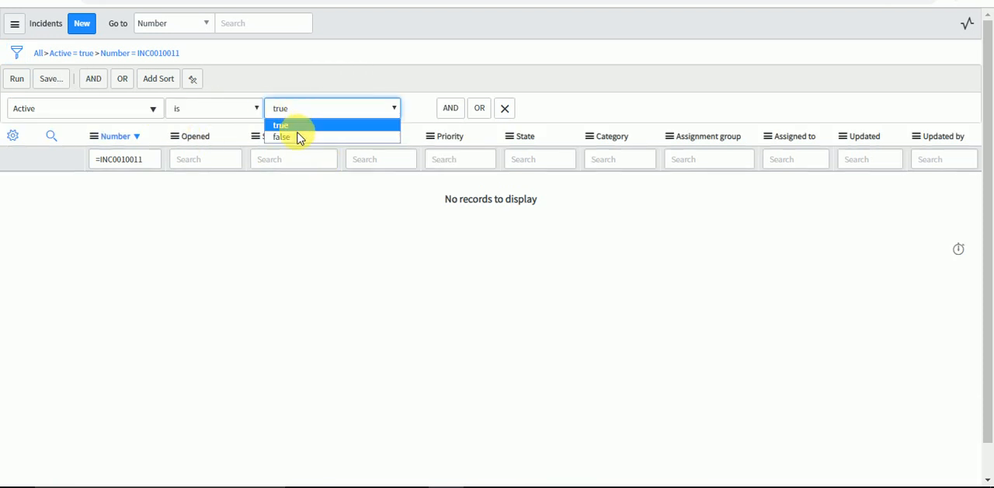
{"action": "left_click", "coordinate": [282, 137]}
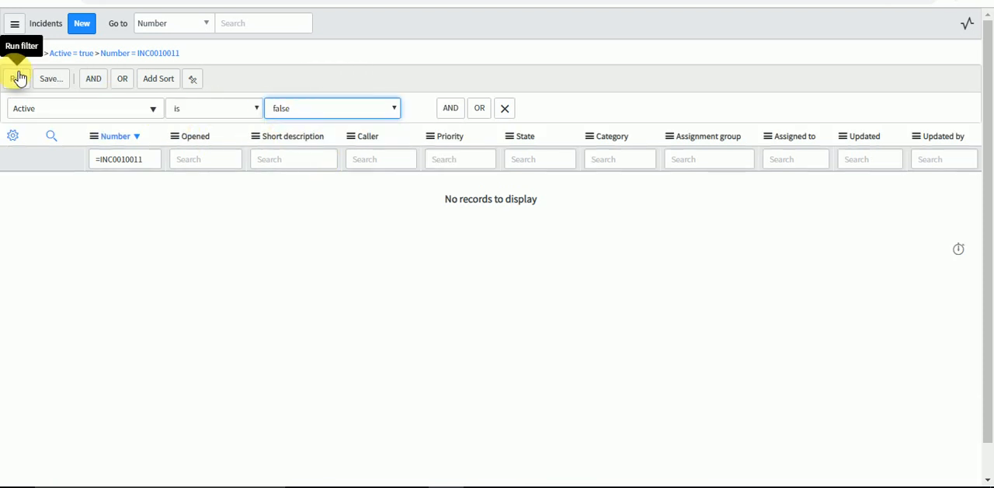
{"action": "left_click", "coordinate": [18, 78]}
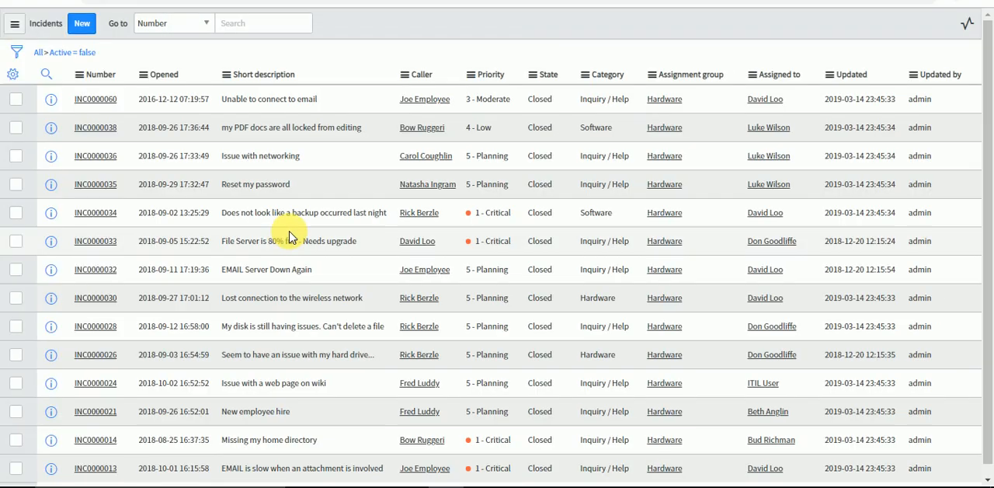
{"action": "left_click", "coordinate": [99, 73]}
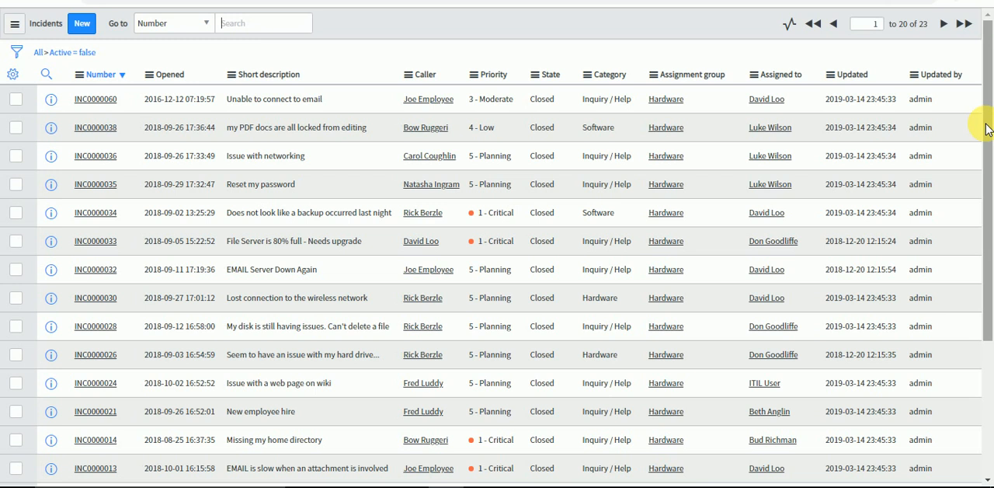
{"action": "scroll", "scroll_direction": "down", "scroll_amount": 3}
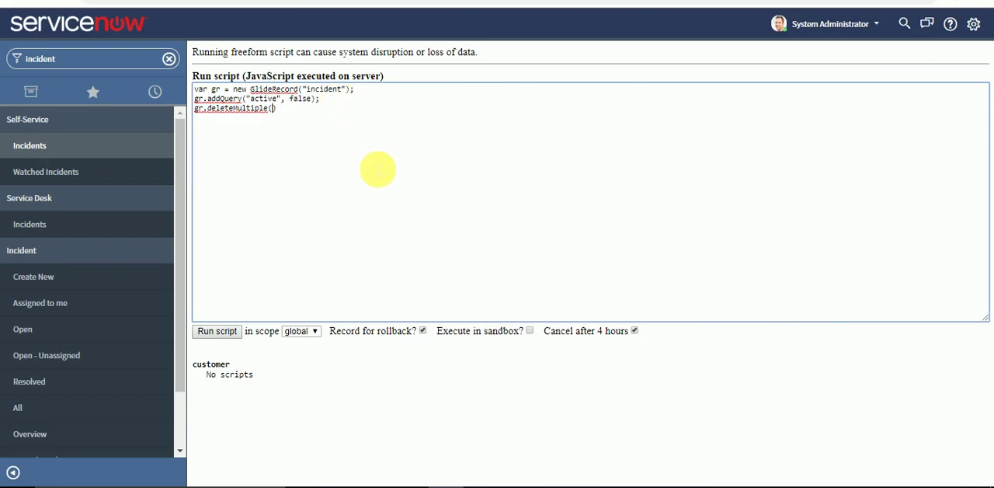
{"action": "mouse_move", "coordinate": [267, 218]}
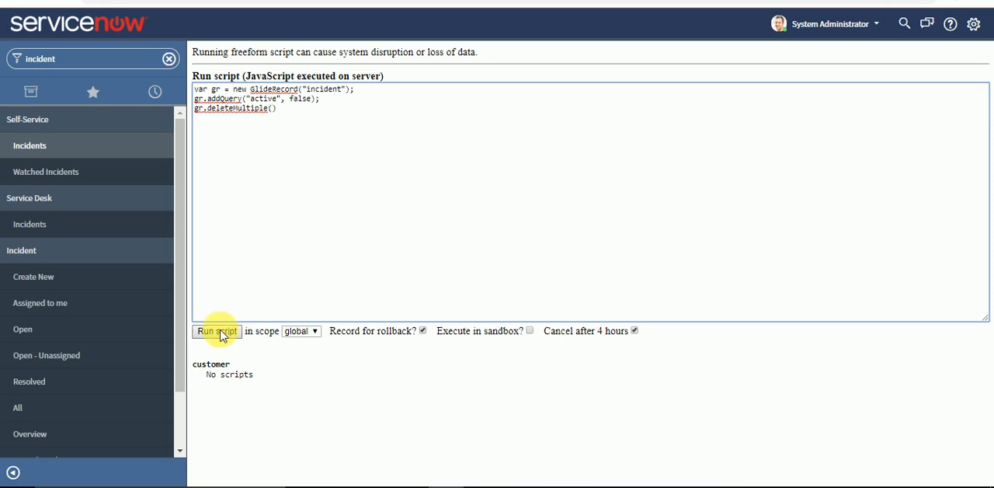
Run the deleteMultiple script removing all inactive incidents.
{"action": "left_click", "coordinate": [217, 331]}
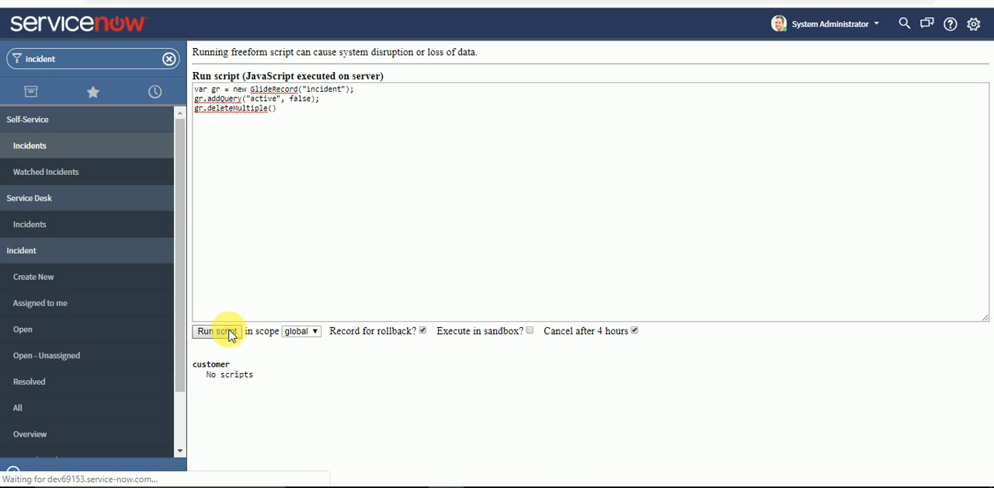
{"action": "left_click", "coordinate": [217, 331]}
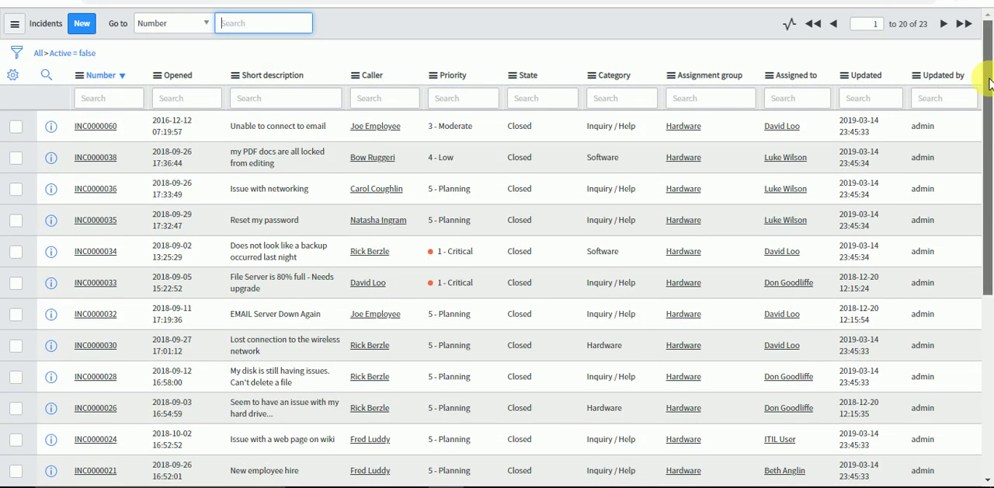
{"action": "mouse_move", "coordinate": [782, 48]}
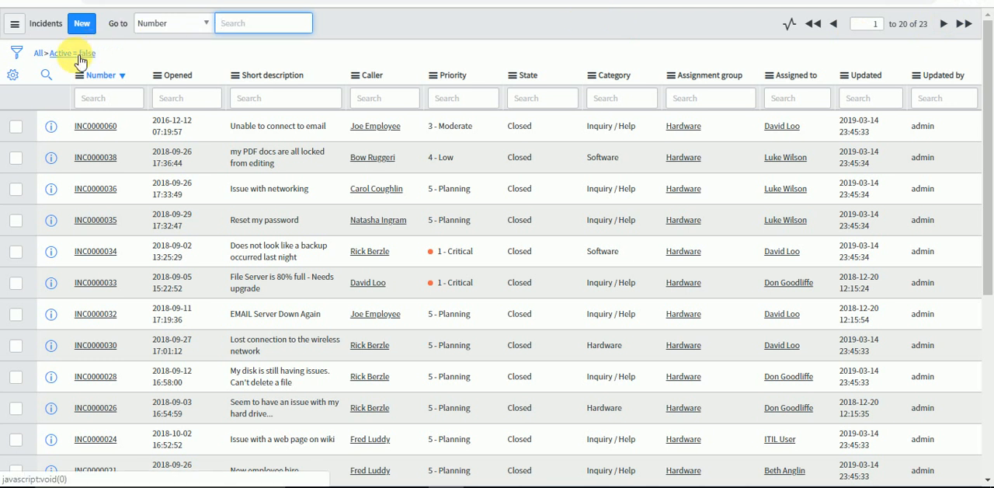
Reload the Active = false list and verify 'No records to display'.
{"action": "left_click", "coordinate": [72, 52]}
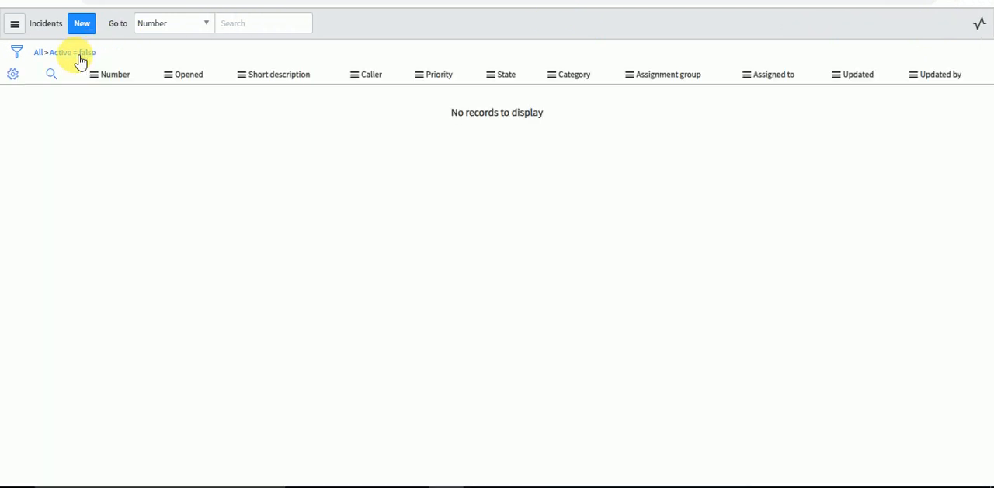
{"action": "left_click", "coordinate": [51, 74]}
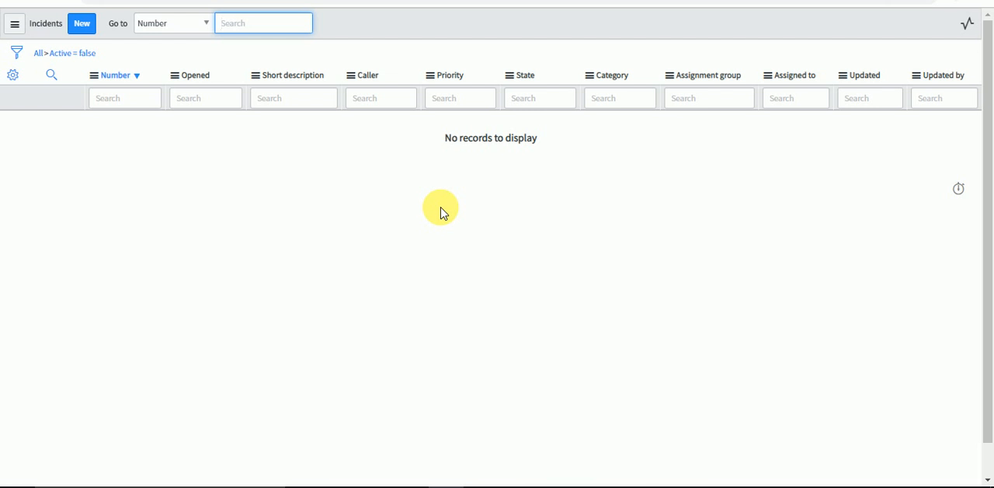
{"action": "left_click", "coordinate": [264, 22]}
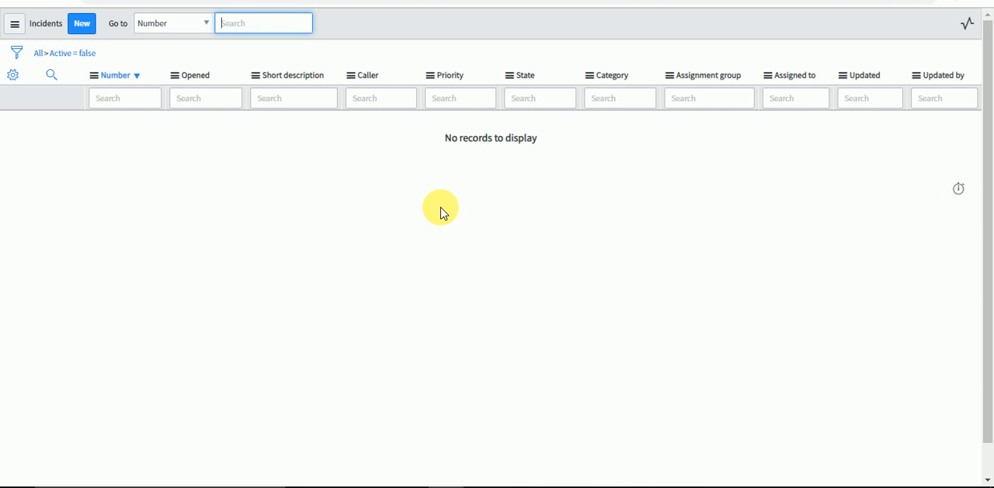